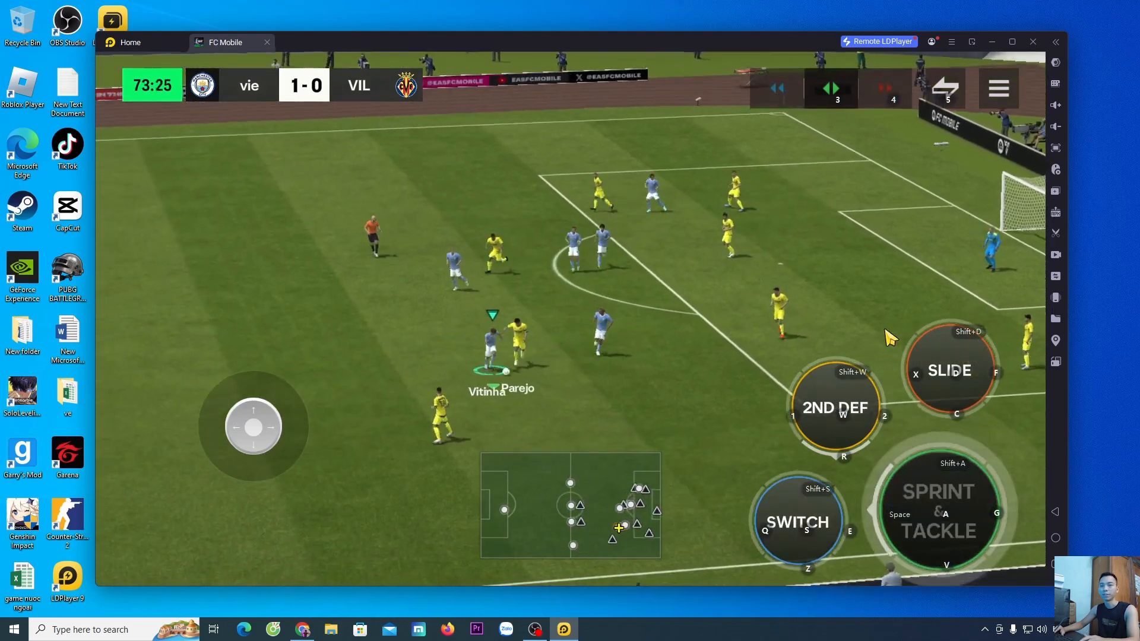
Close the LDPlayer 9 window showing the FC Mobile match.
left_click_drag(253, 428, 306, 428)
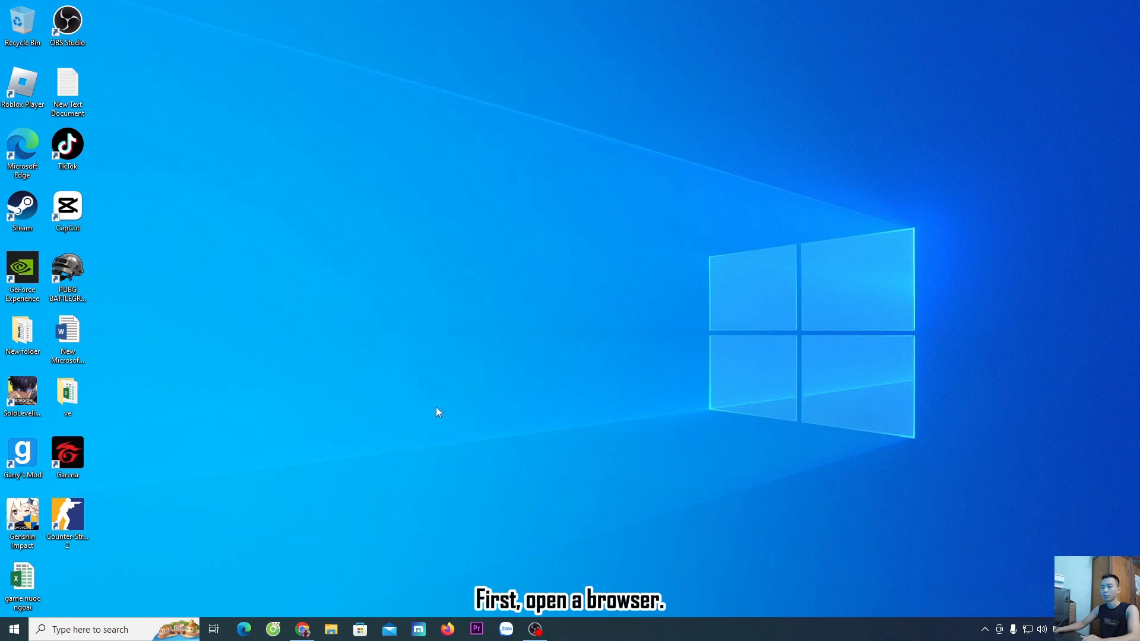
Open Chrome and download the LDPlayer 9 installer from ldplayer.net.
left_click(301, 629)
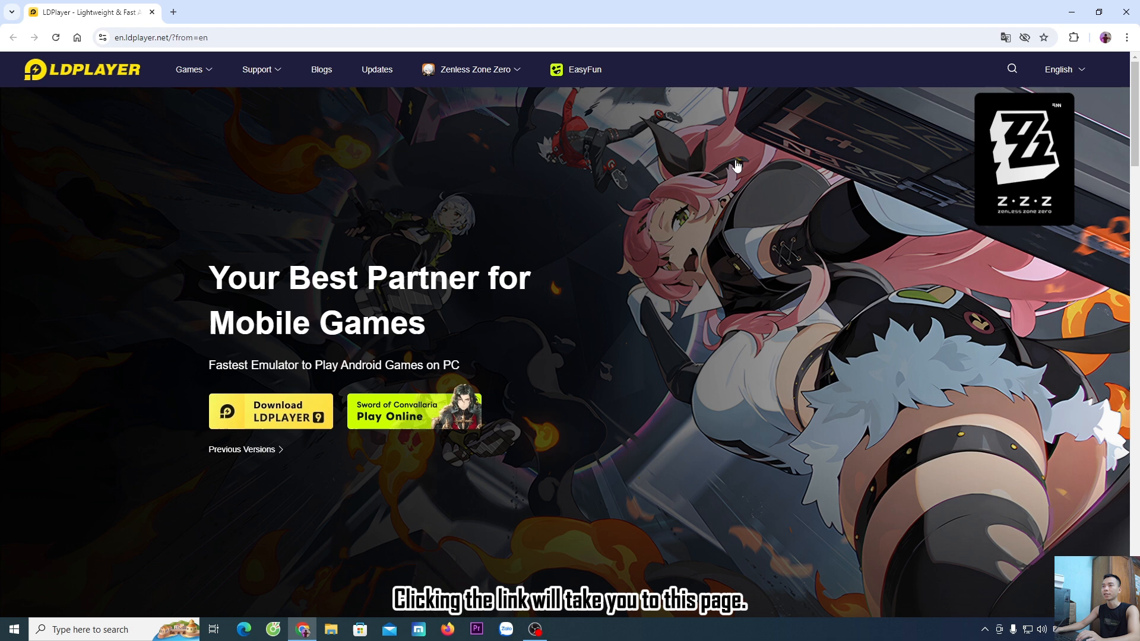
mouse_move(472, 164)
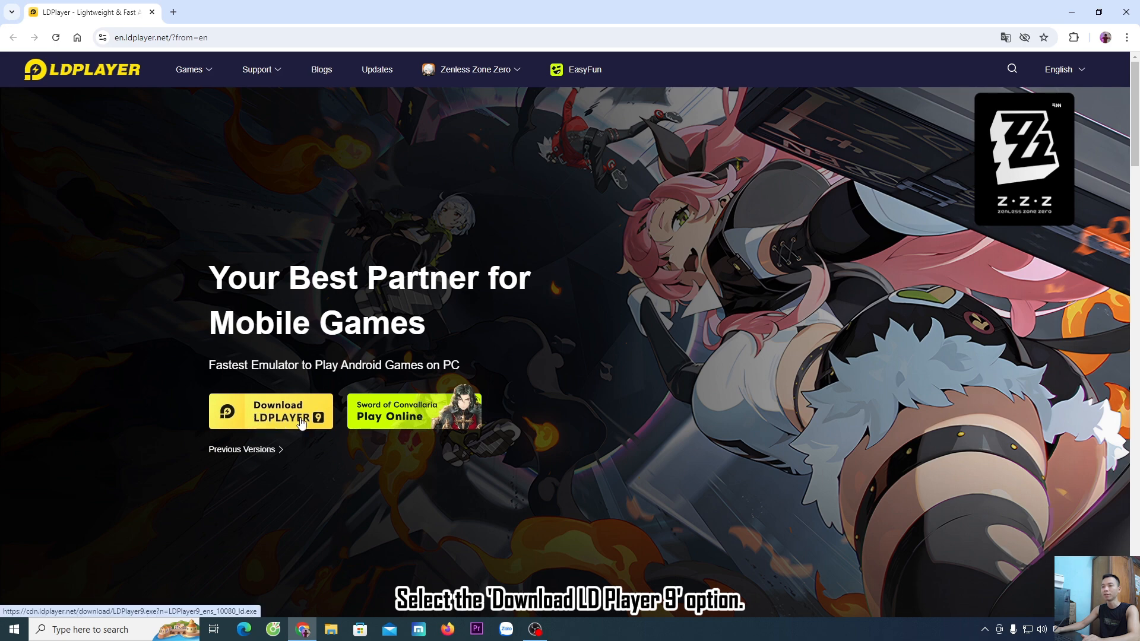
left_click(272, 411)
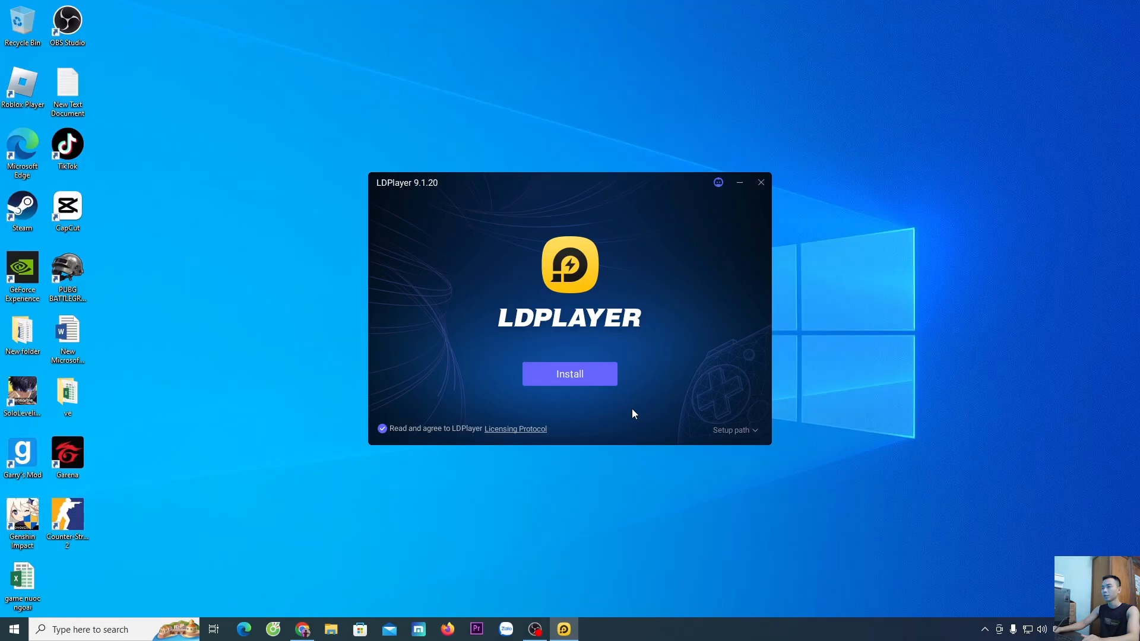
Start the LDPlayer 9 installation and let it download its 746 MB of files.
left_click(569, 374)
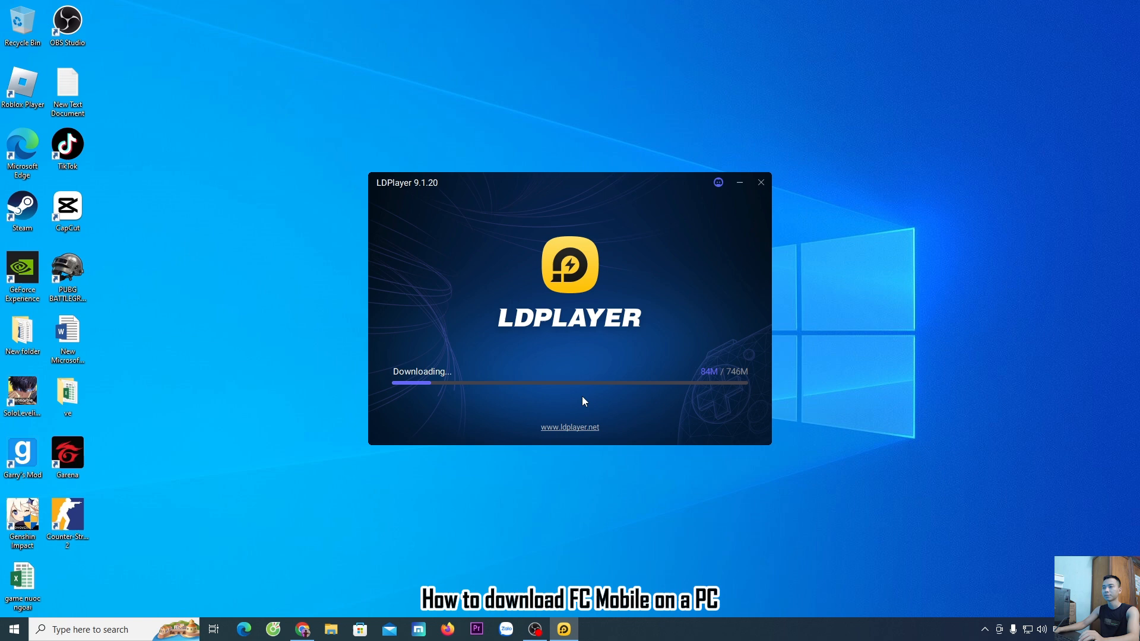
mouse_move(927, 406)
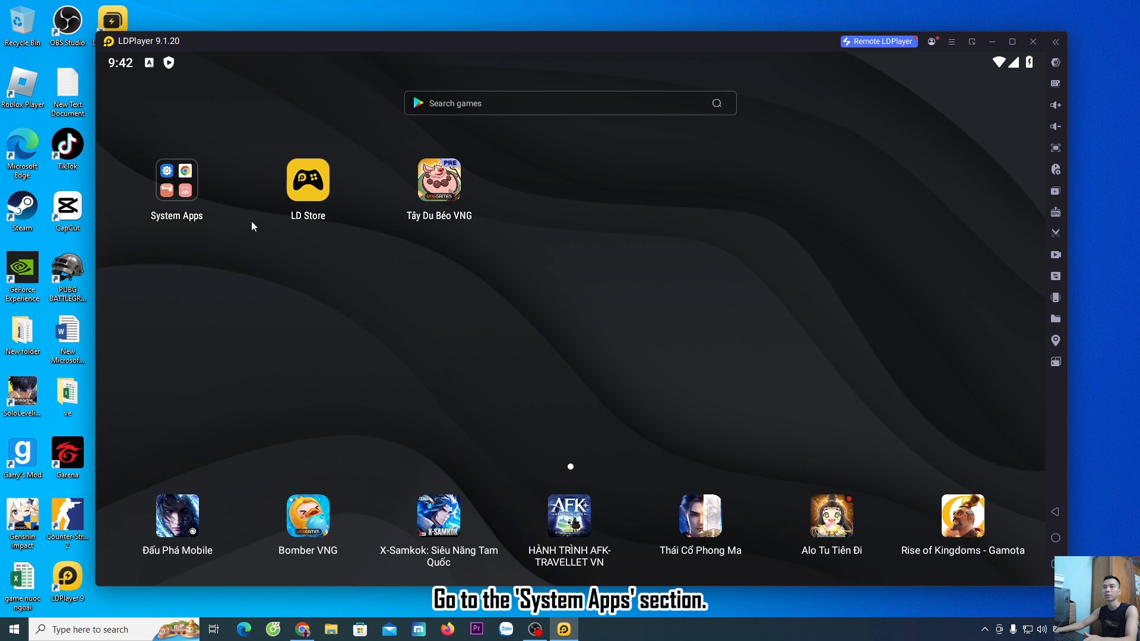
Launch the Play Store from the System Apps folder on the LDPlayer home screen.
left_click(176, 180)
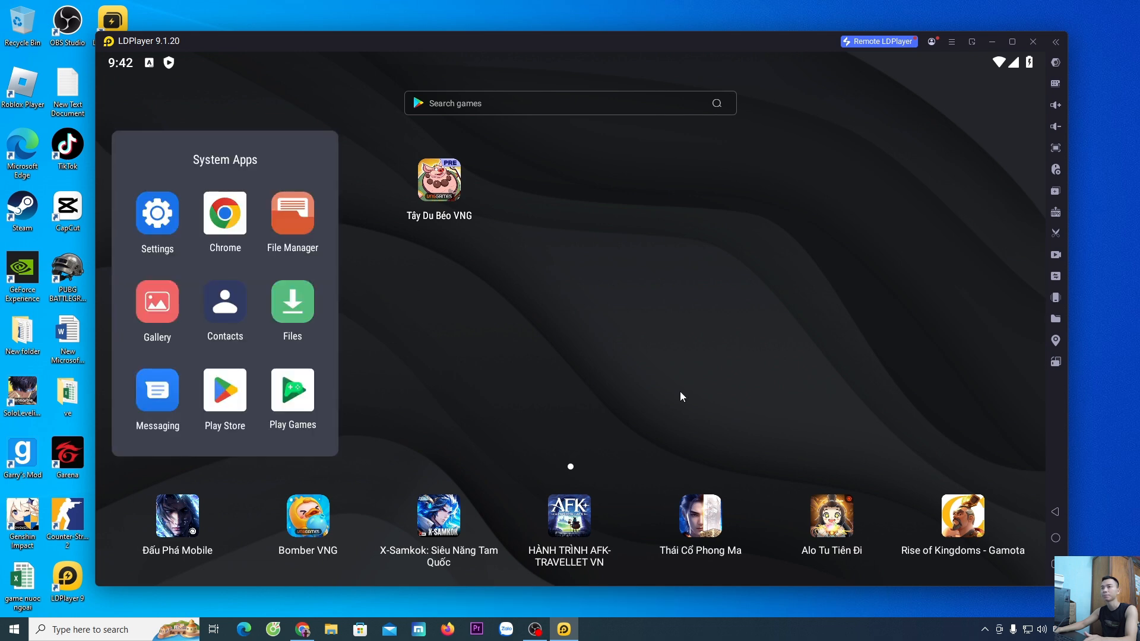
mouse_move(228, 403)
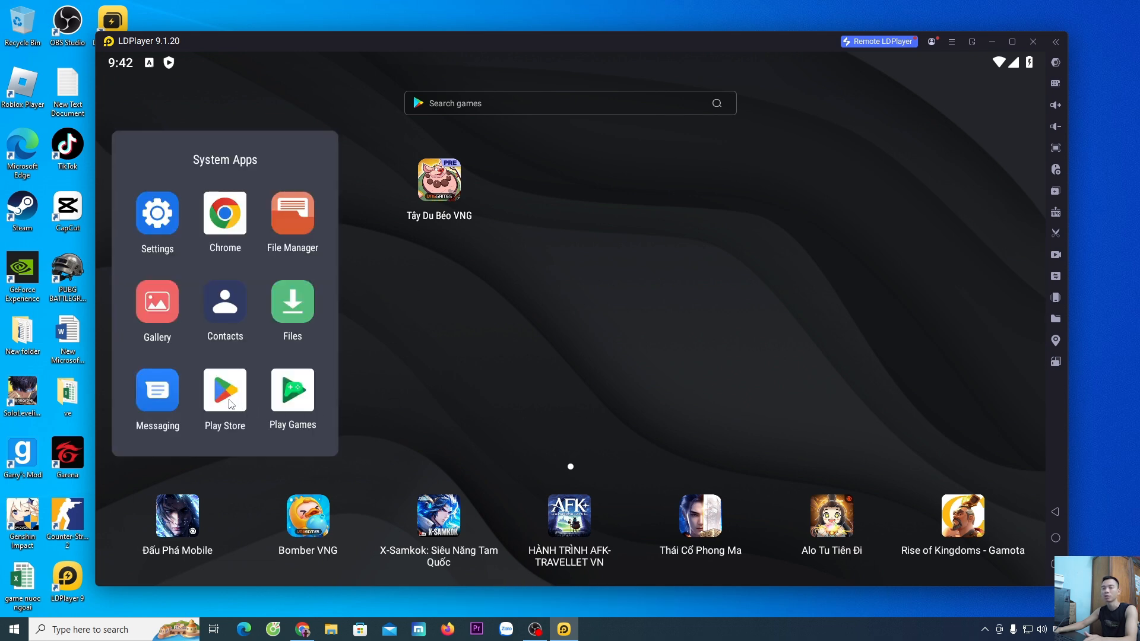
left_click(225, 390)
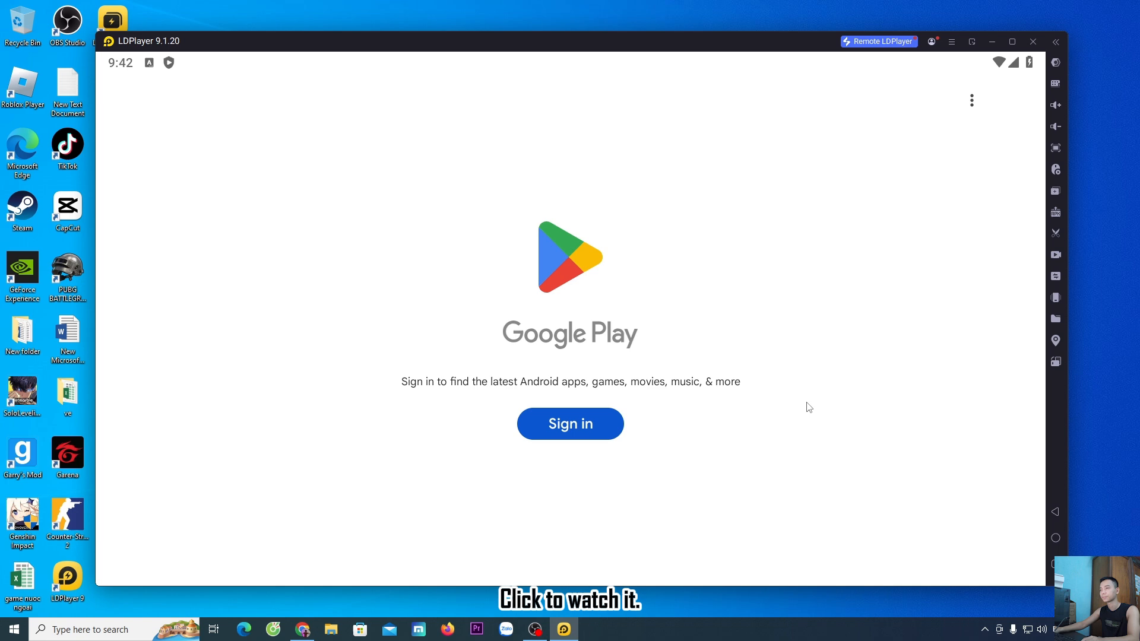
mouse_move(778, 452)
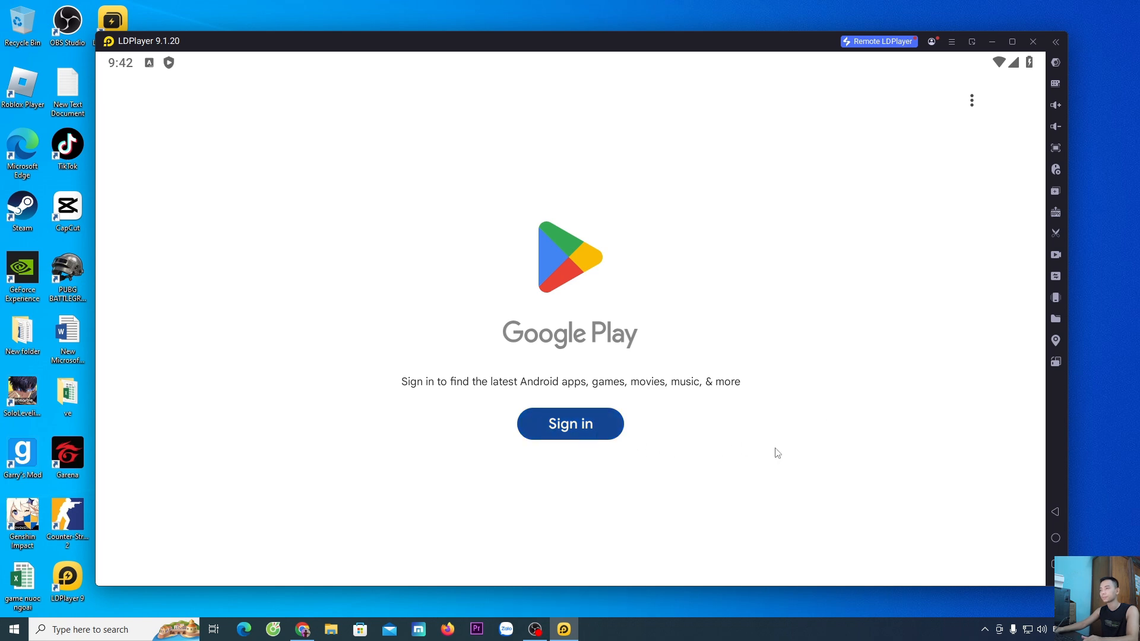
Sign in to Google Play, search 'fc mobile', and install EA SPORTS FC Mobile Soccer.
left_click(570, 424)
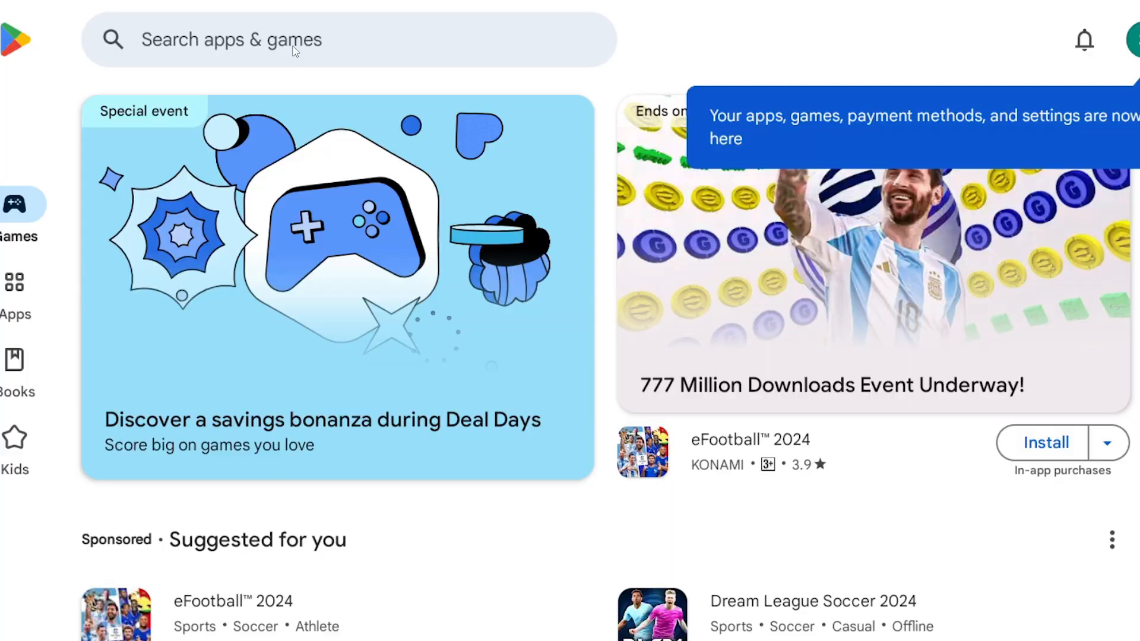
type("fc moblie")
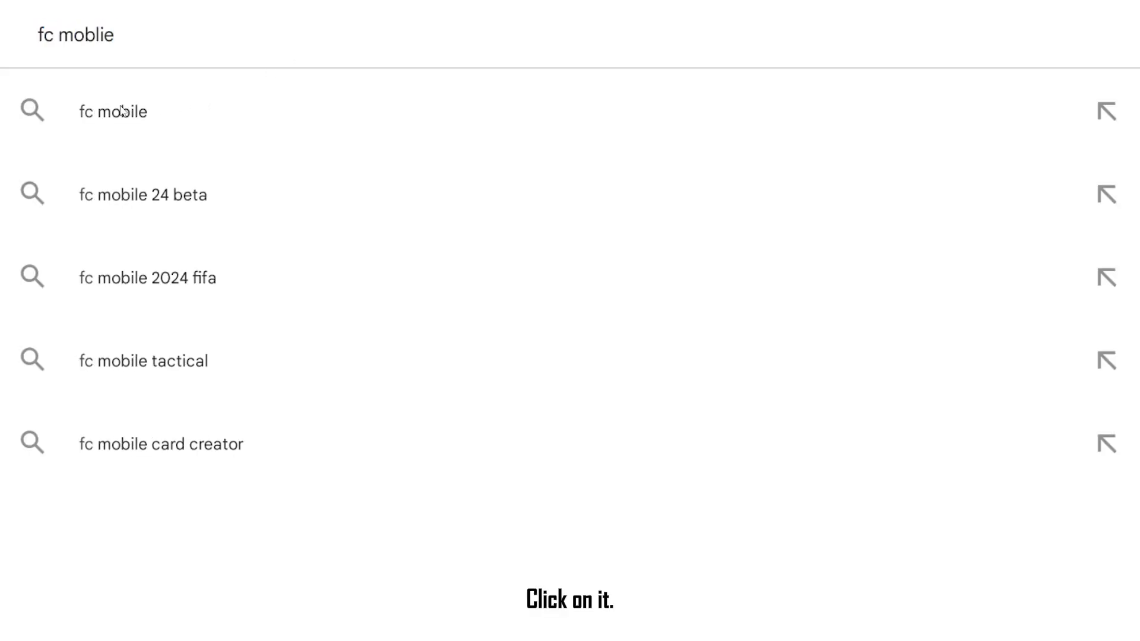
left_click(119, 111)
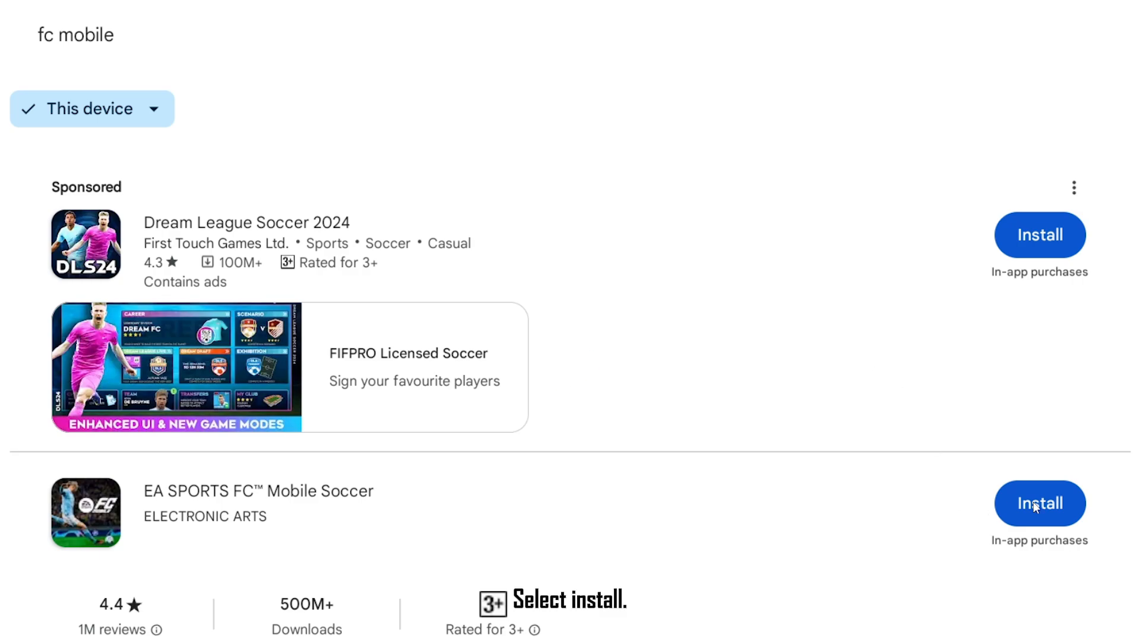
left_click(1040, 504)
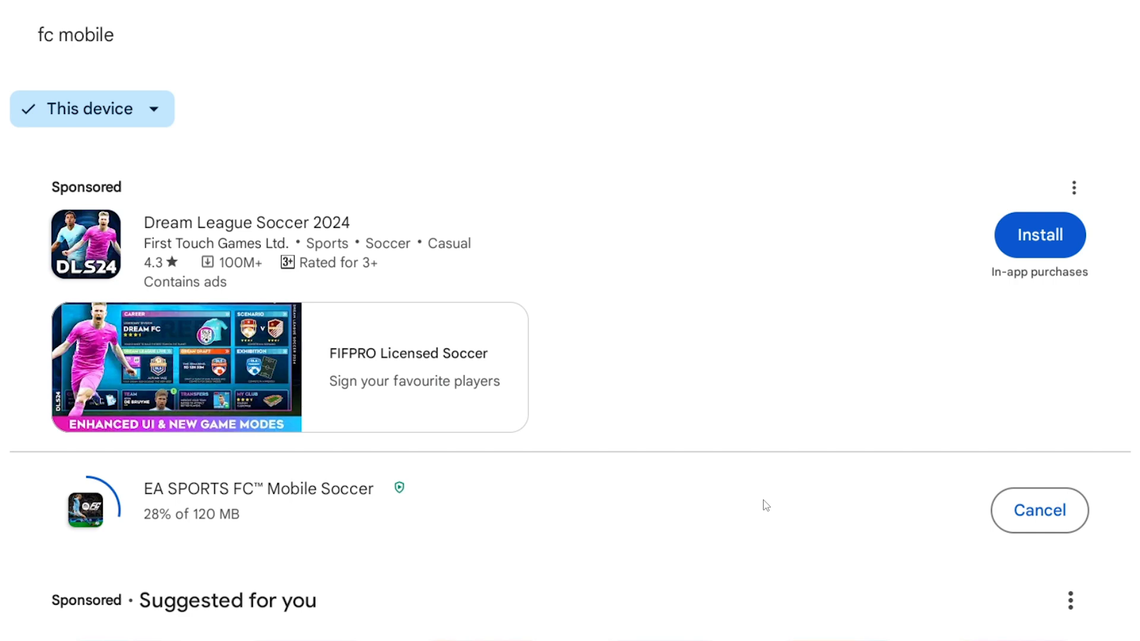
mouse_move(711, 497)
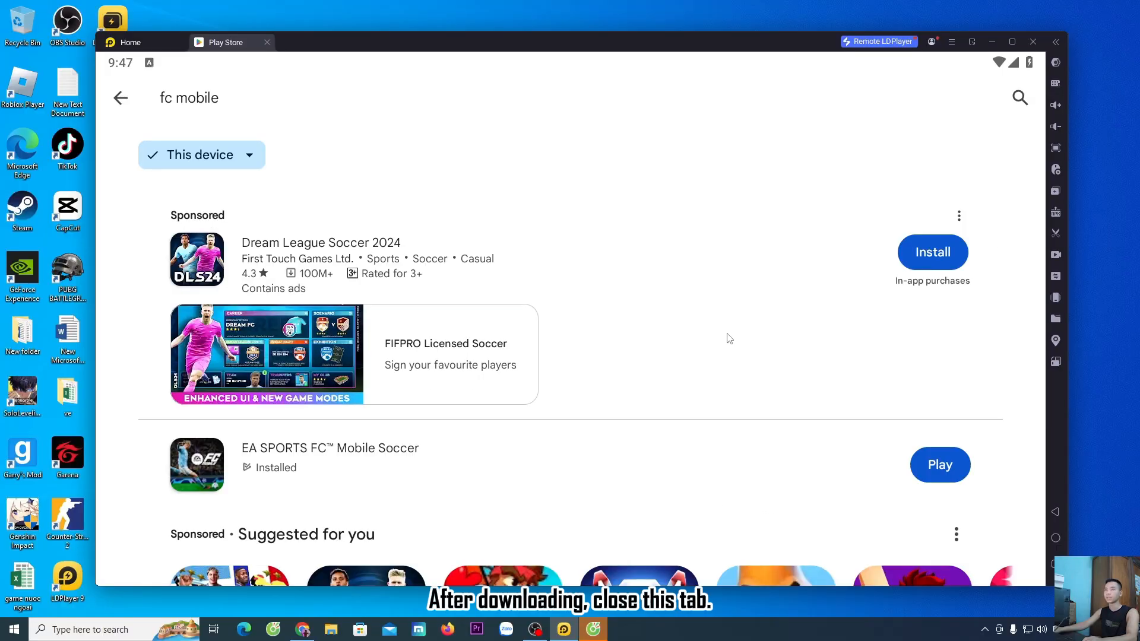
Close the Play Store and launch FC Mobile from the LDPlayer home screen.
left_click(267, 43)
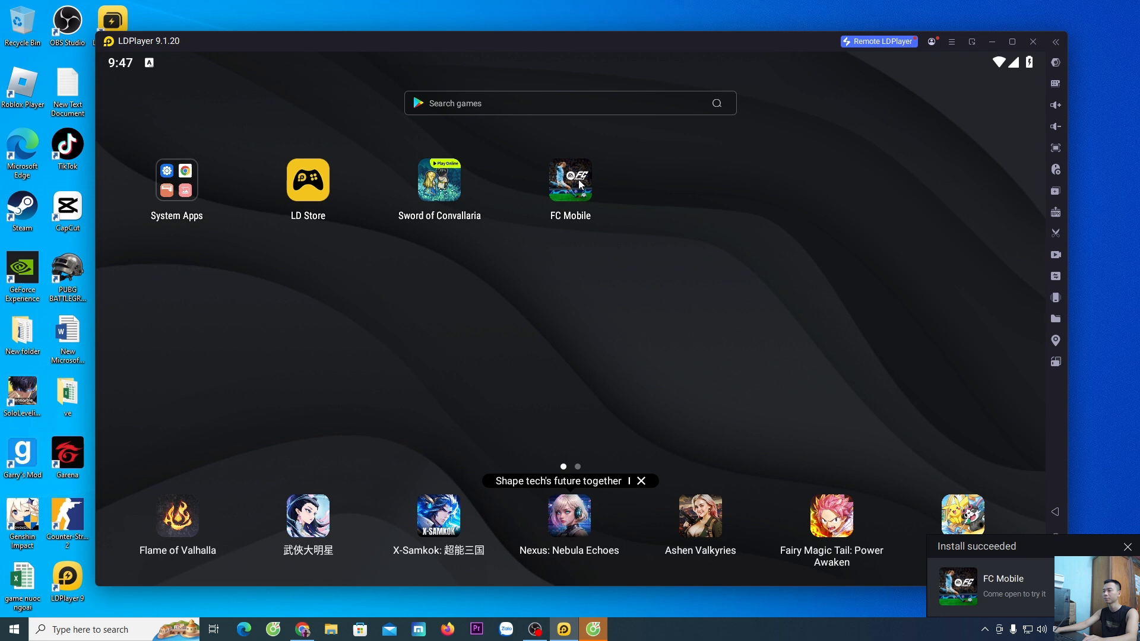
left_click(570, 179)
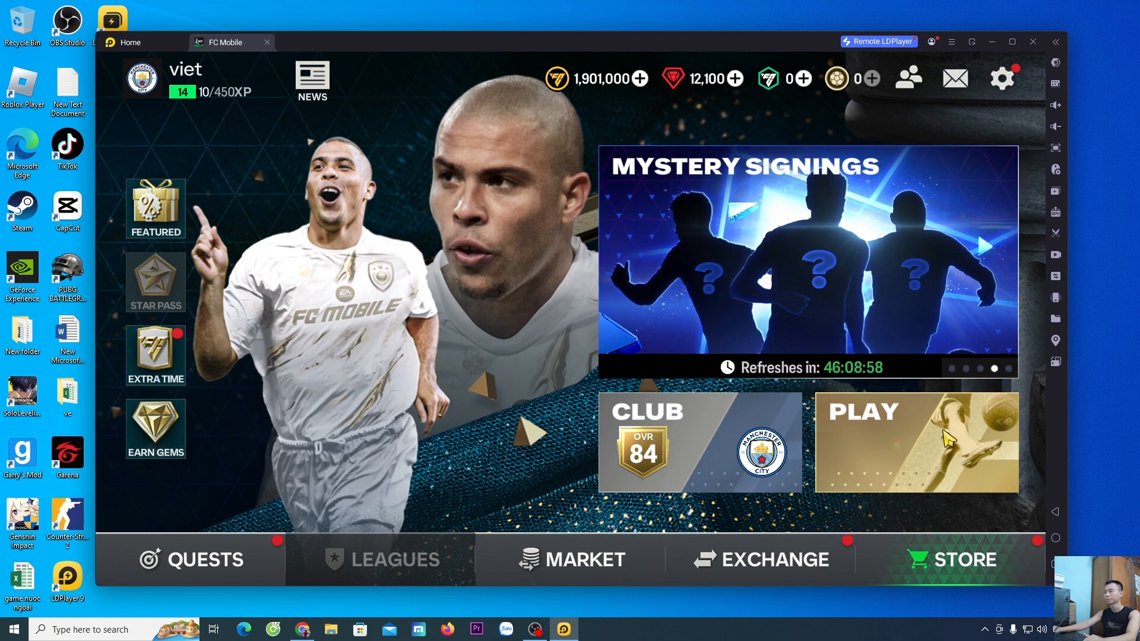
Start a match, open the keymap settings, and select the Shift+W through-lob binding.
left_click(916, 441)
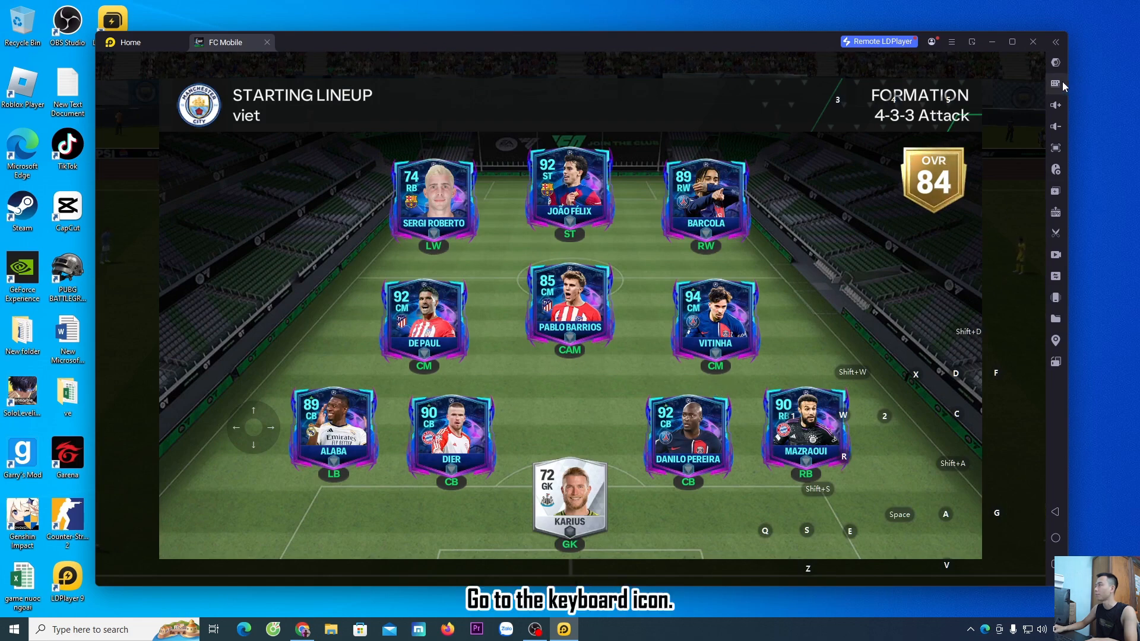
left_click(1056, 83)
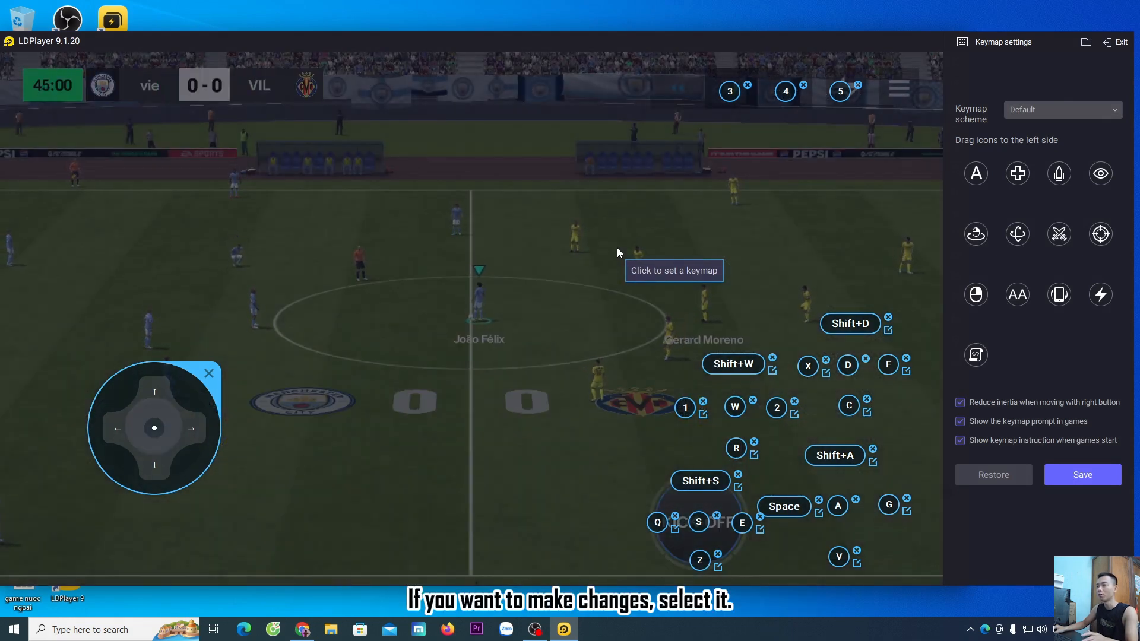
left_click(733, 364)
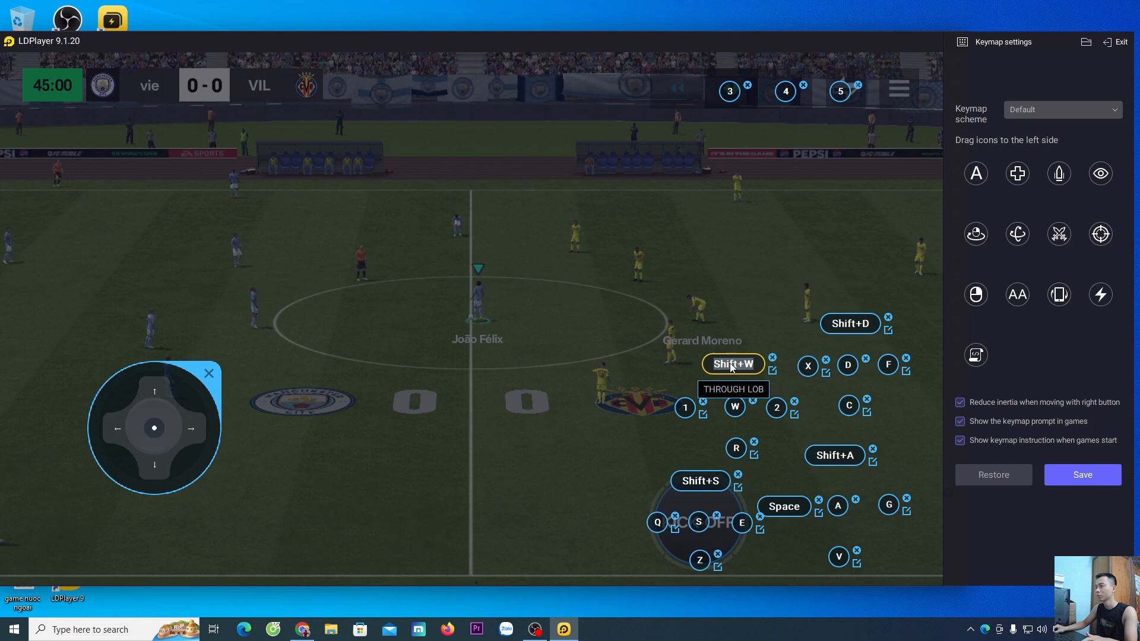